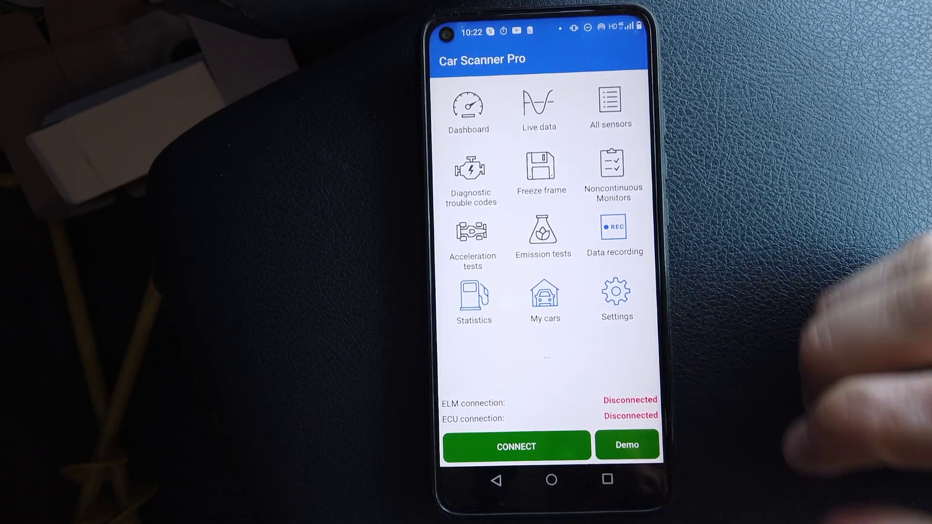
# Go into Car Scanner Pro's Settings from the home screen
pyautogui.click(616, 293)
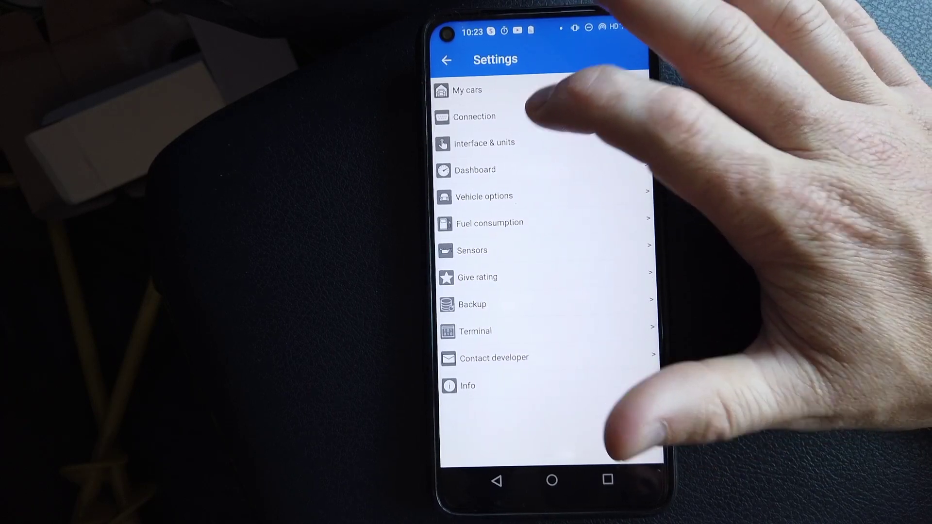
# In Connection settings, search 'toy', choose Toyota and browse its connection profiles
pyautogui.click(475, 117)
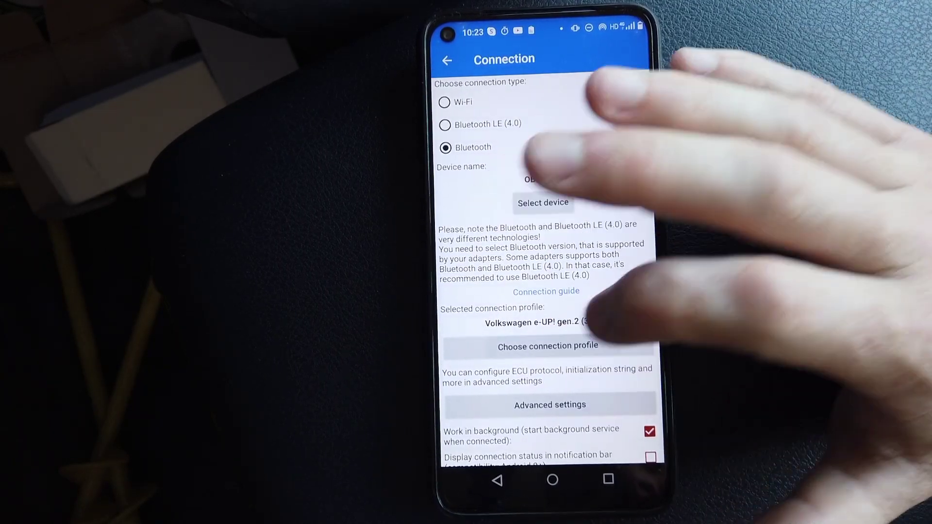
pyautogui.click(546, 345)
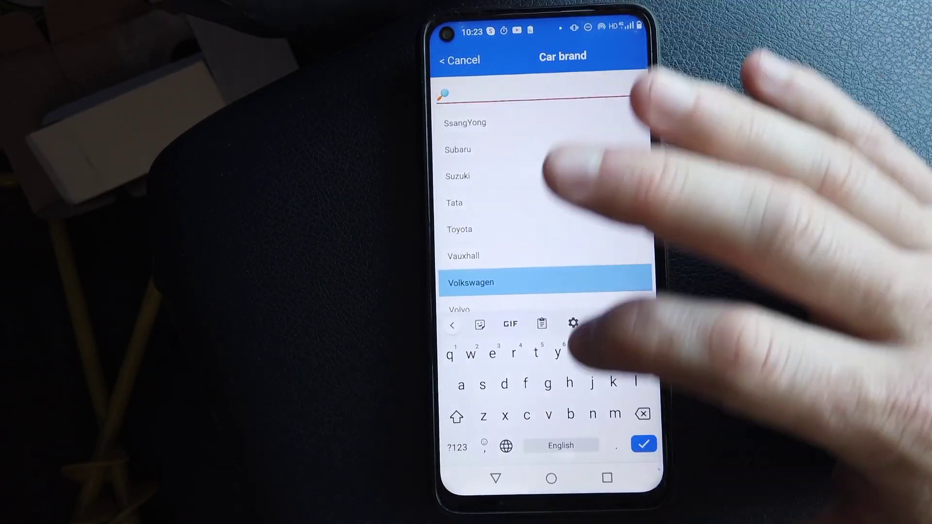
pyautogui.write('toy')
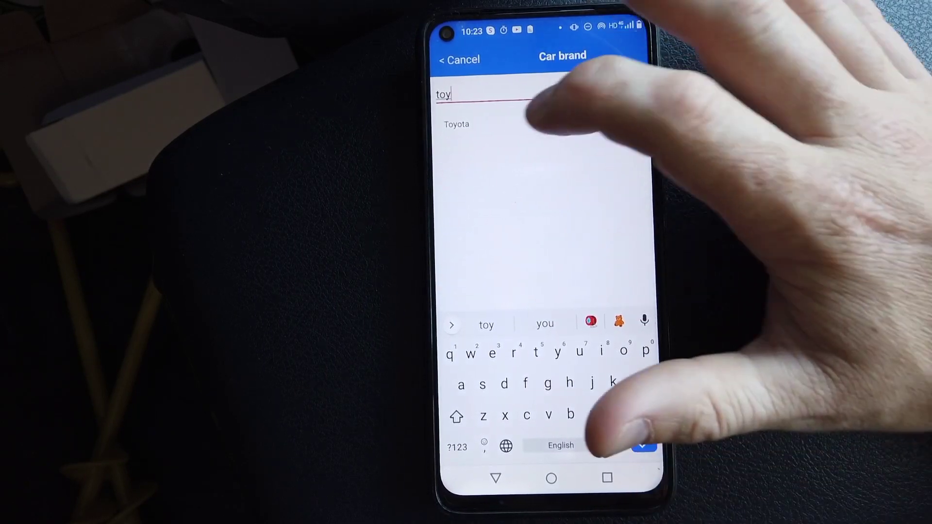
pyautogui.click(457, 124)
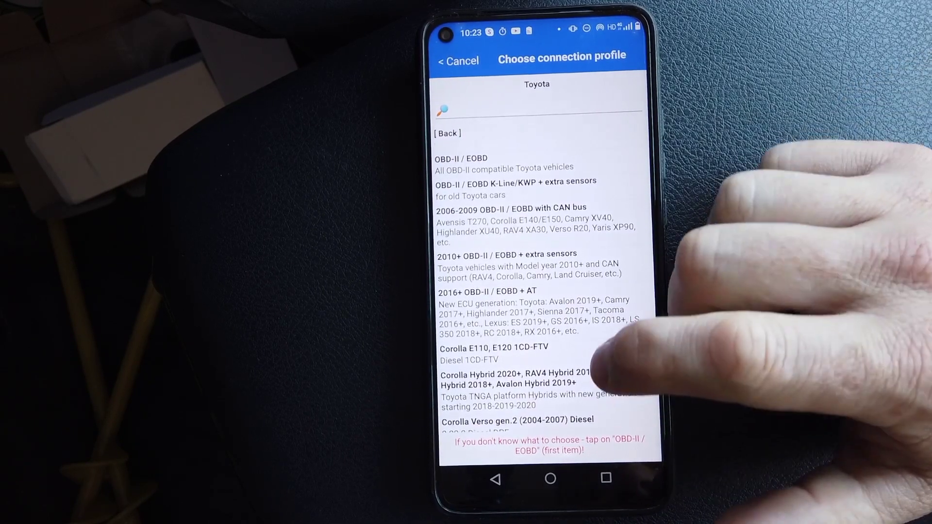
pyautogui.scroll(-3)
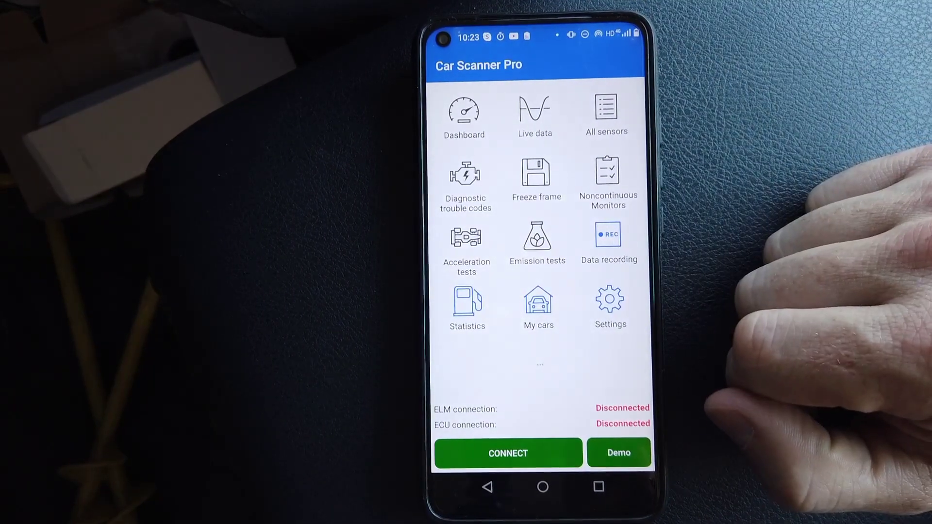
# Return to Settings and enter the Sensors options
pyautogui.click(610, 300)
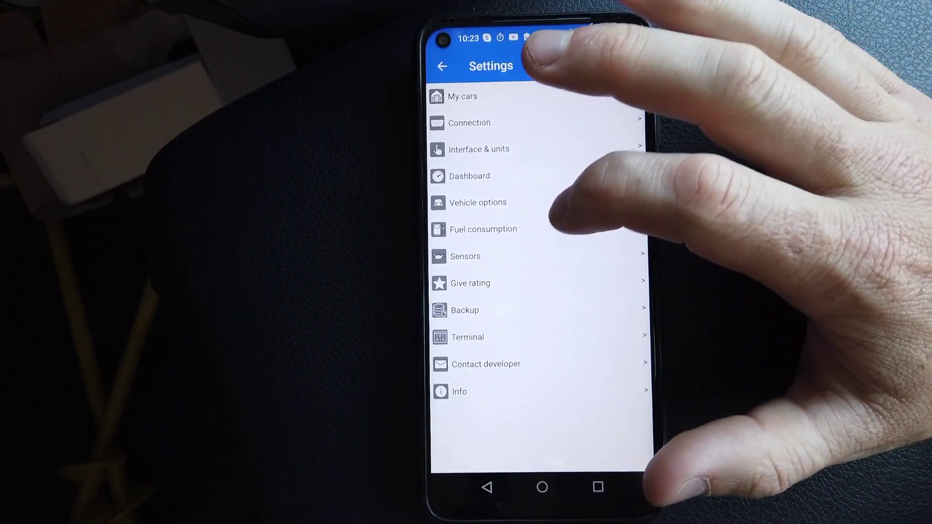
pyautogui.click(467, 257)
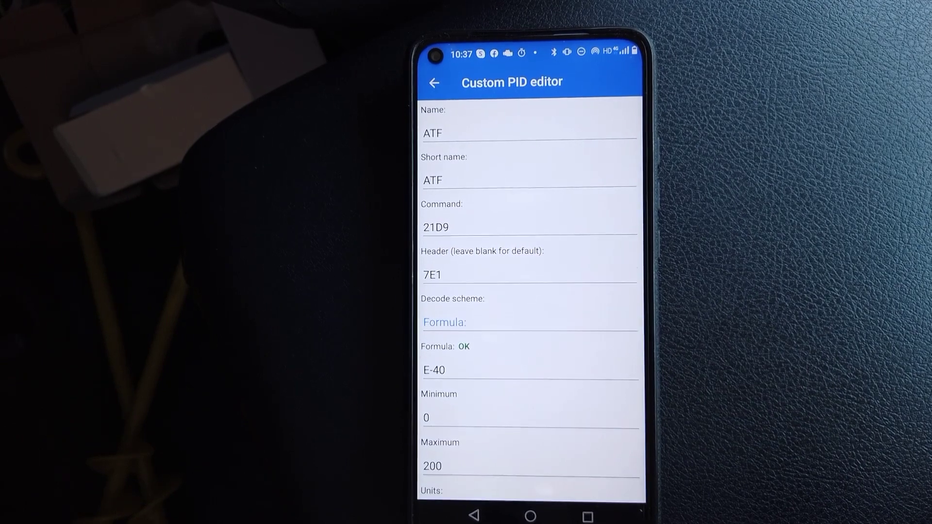
# Review the ATF PID fields — command 21D9, header 7E1, formula E-40, range 0–200 °C — down to the Test button
pyautogui.click(528, 182)
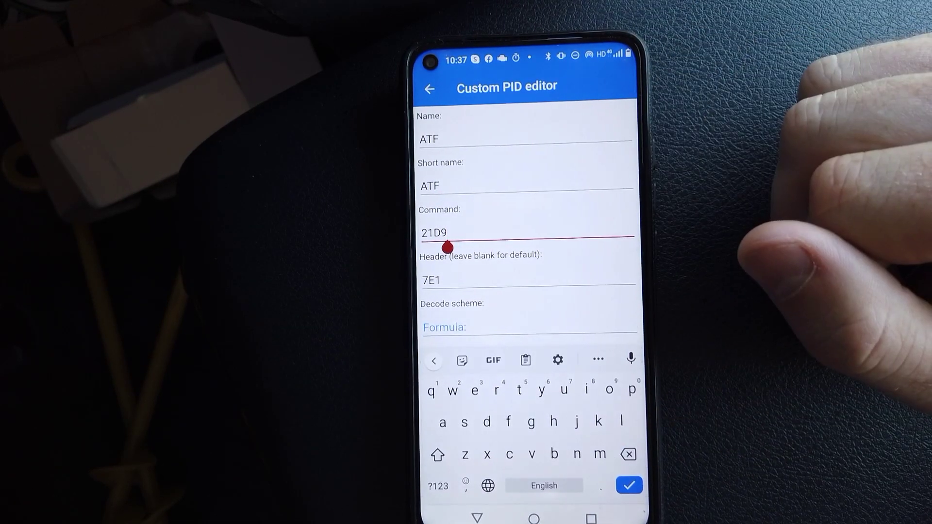
pyautogui.click(628, 485)
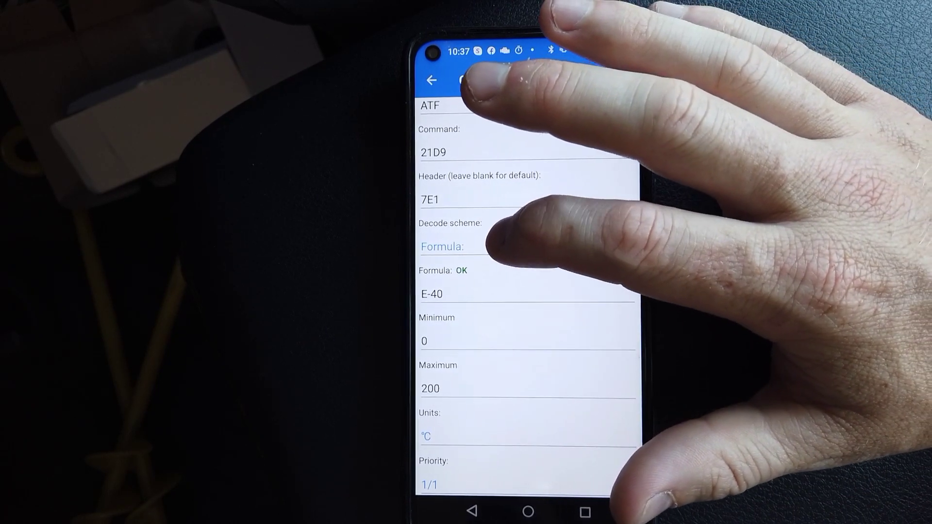
pyautogui.click(431, 294)
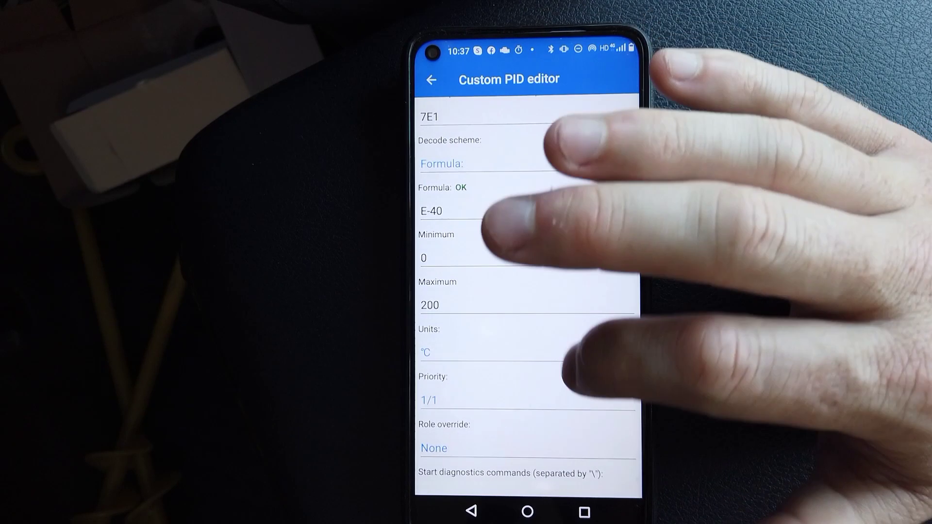
pyautogui.scroll(-3)
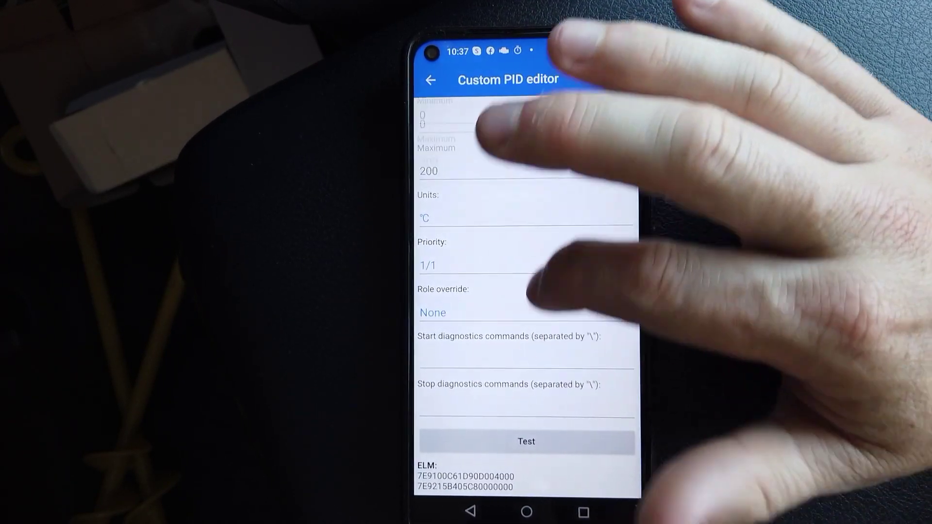
# Save the ATF PID and reach the Dashboard 4 item editor with its three items
pyautogui.click(525, 441)
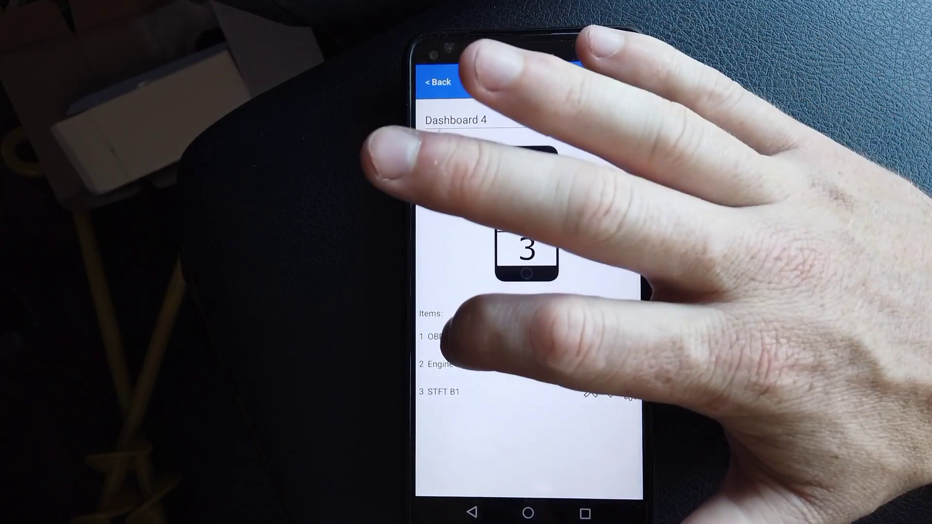
# Clear Dashboard 4's items and assign the ATF sensor to a slot as a °C gauge
pyautogui.click(525, 247)
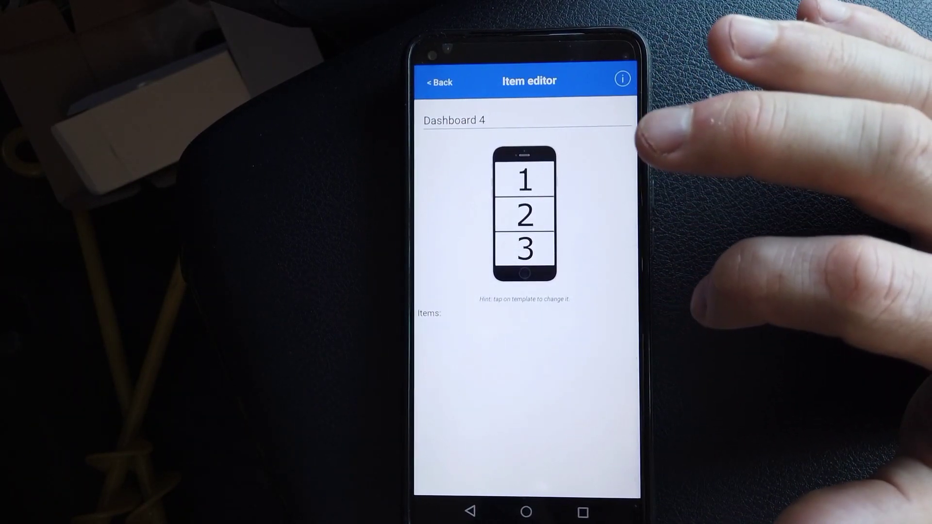
pyautogui.click(525, 208)
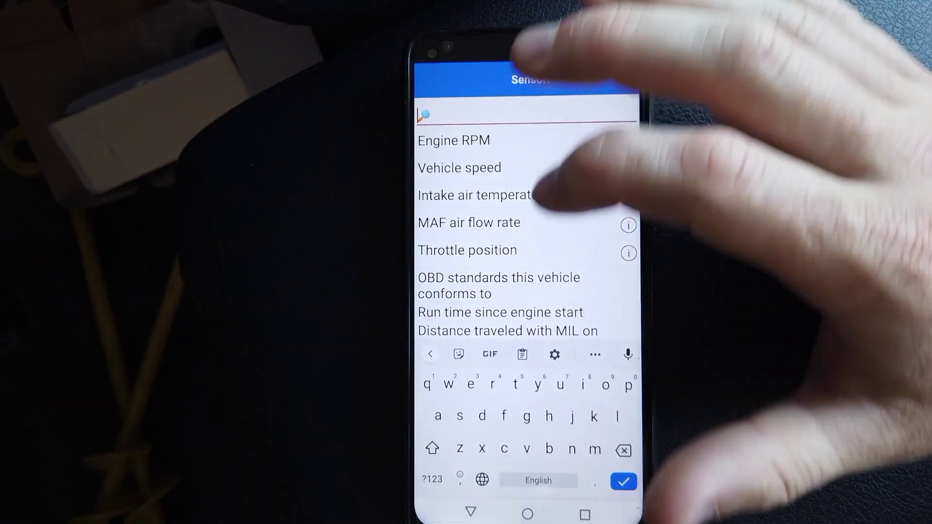
pyautogui.write('atf')
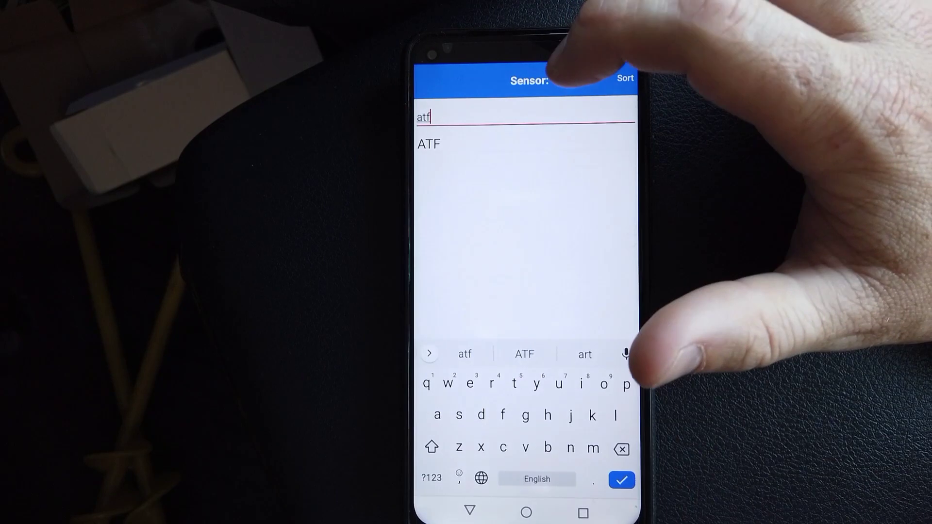
pyautogui.click(428, 144)
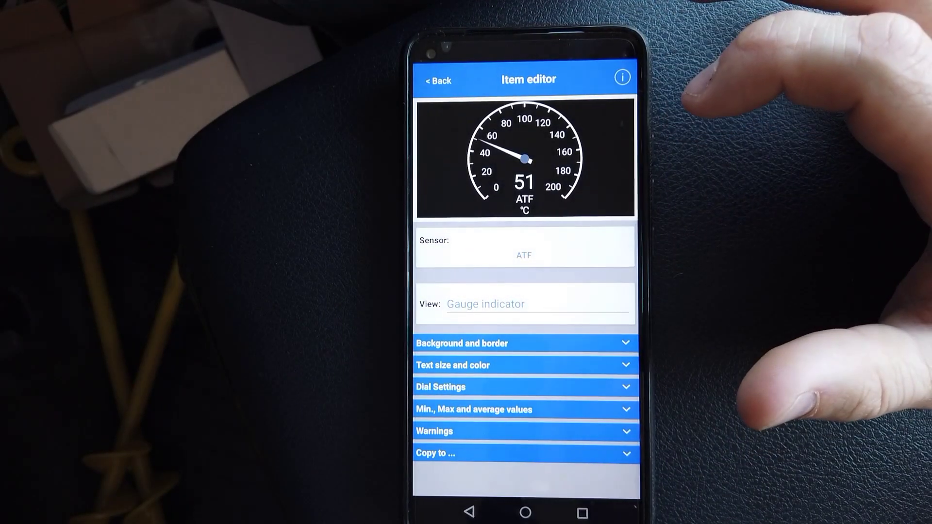